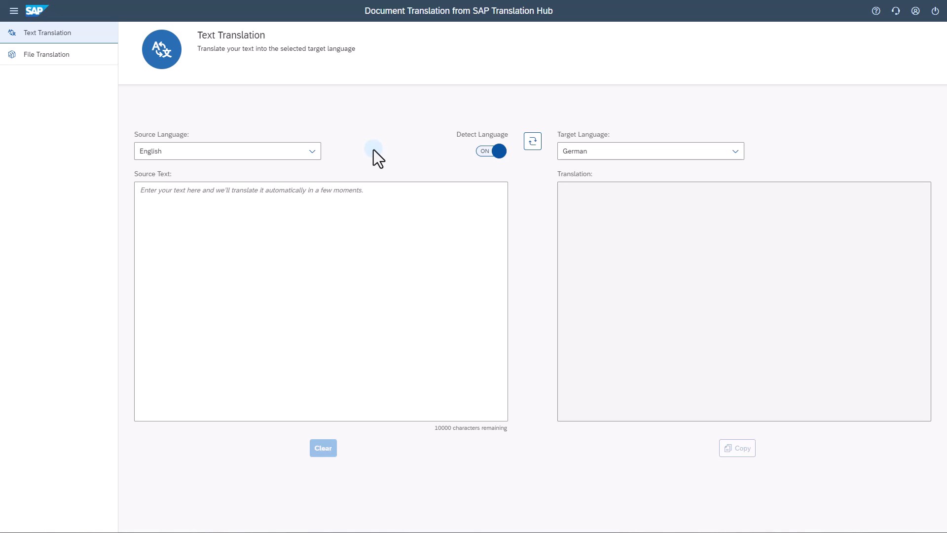
{"action": "mouse_move", "coordinate": [536, 30]}
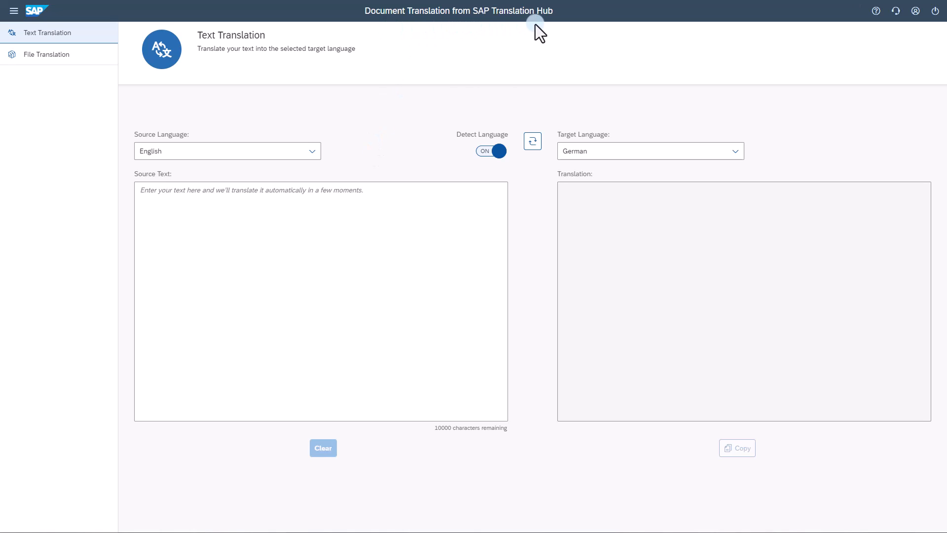
{"action": "mouse_move", "coordinate": [935, 415]}
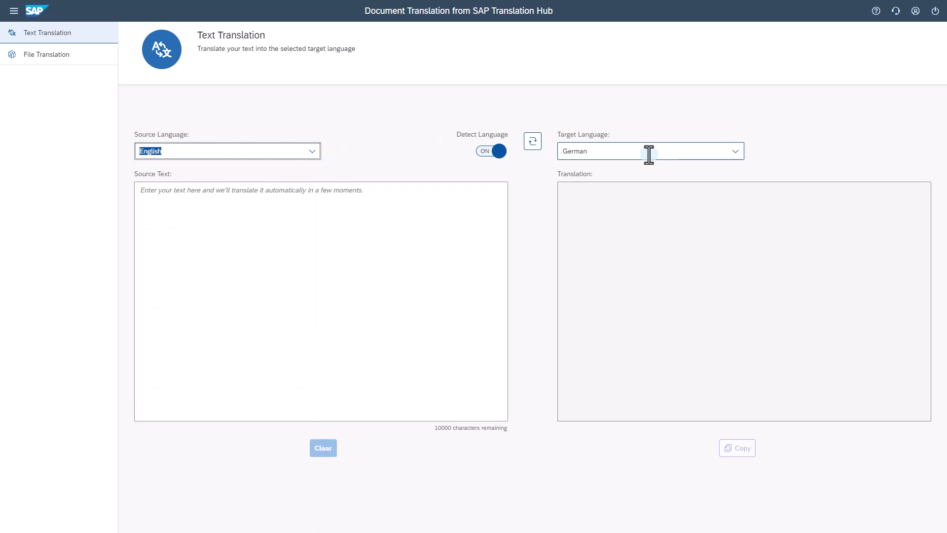
Step: Translate 'Hallo und herzlich willkommen zu dieser Demo!' into English with German auto-detected
{"action": "left_click", "coordinate": [735, 151]}
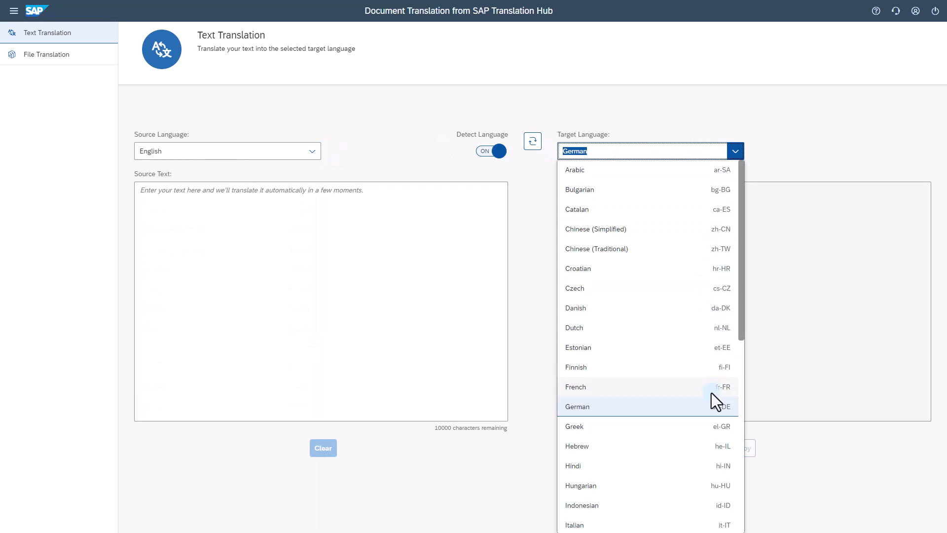
{"action": "scroll", "scroll_direction": "down", "scroll_amount": 3}
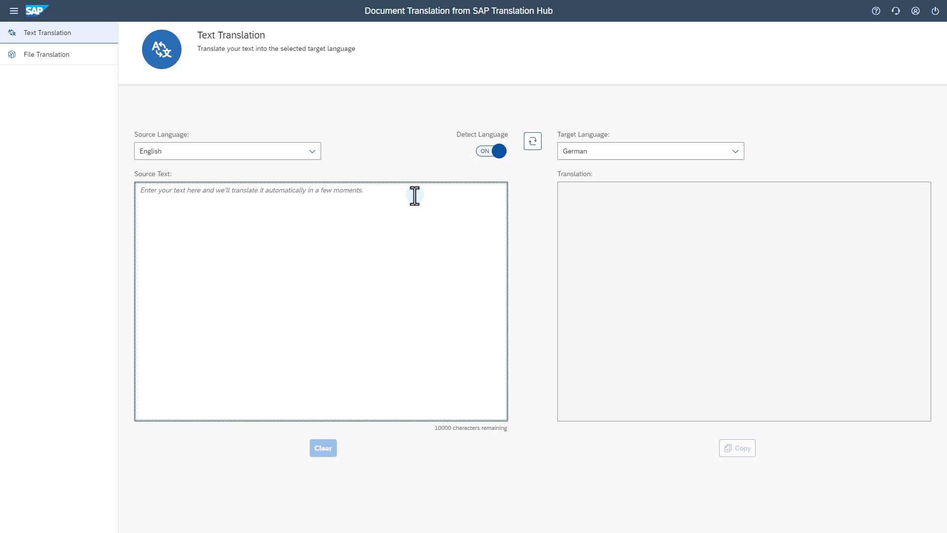
{"action": "type", "text": "Hallo und herzlich willkommen zu dieser Demo!"}
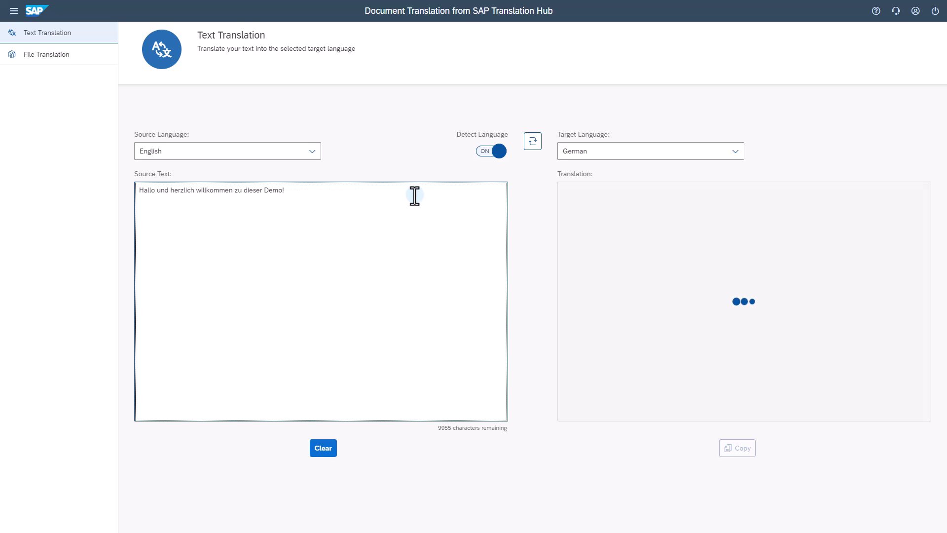
{"action": "left_click", "coordinate": [532, 141]}
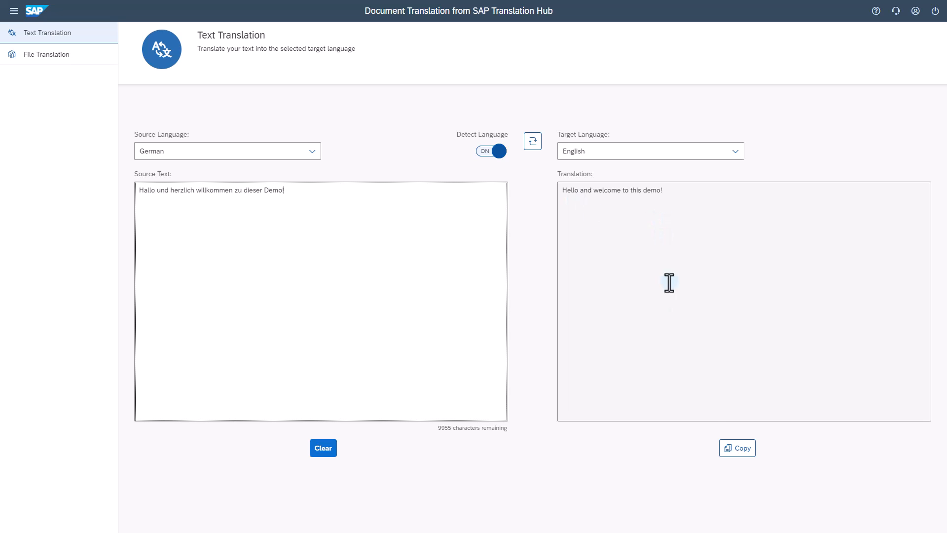
{"action": "left_click", "coordinate": [736, 447]}
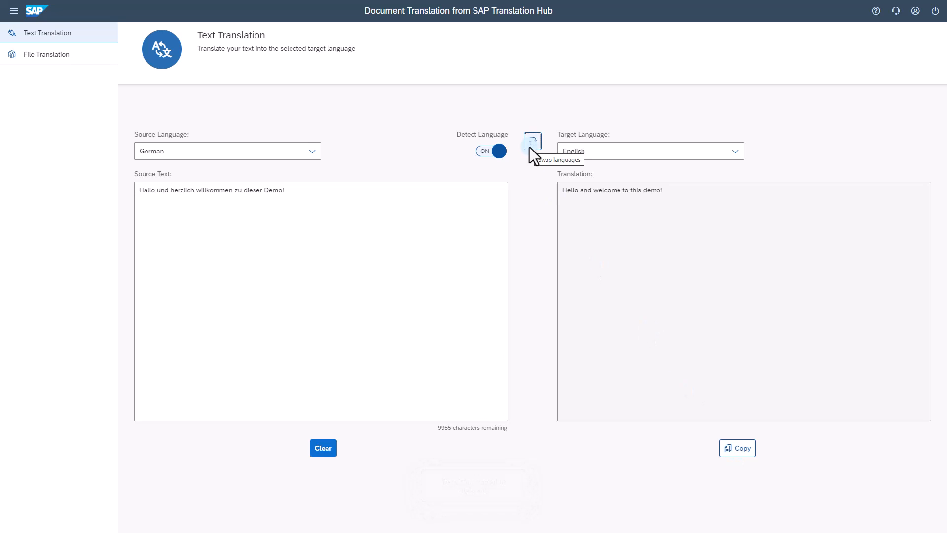
Step: Swap the languages to English→German, then clear the source text and translation
{"action": "left_click", "coordinate": [532, 143]}
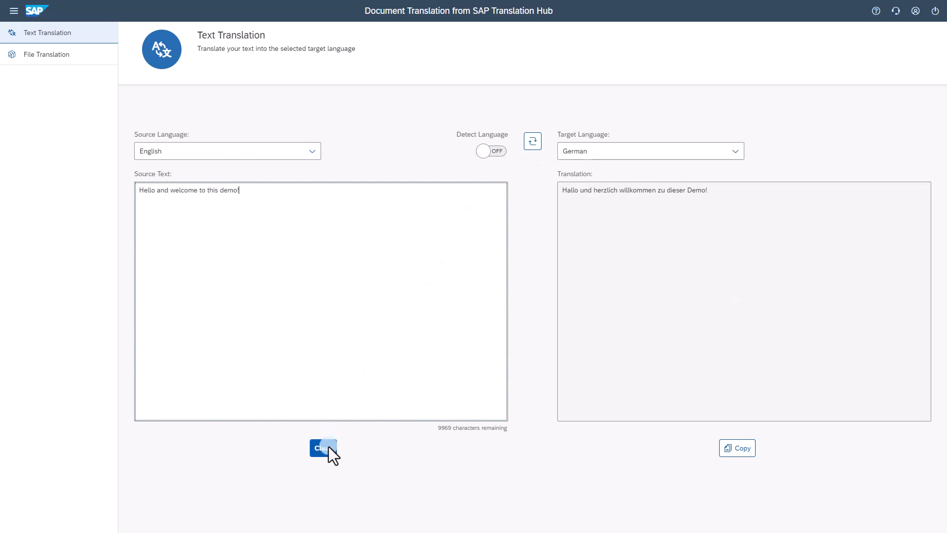
{"action": "left_click", "coordinate": [322, 448]}
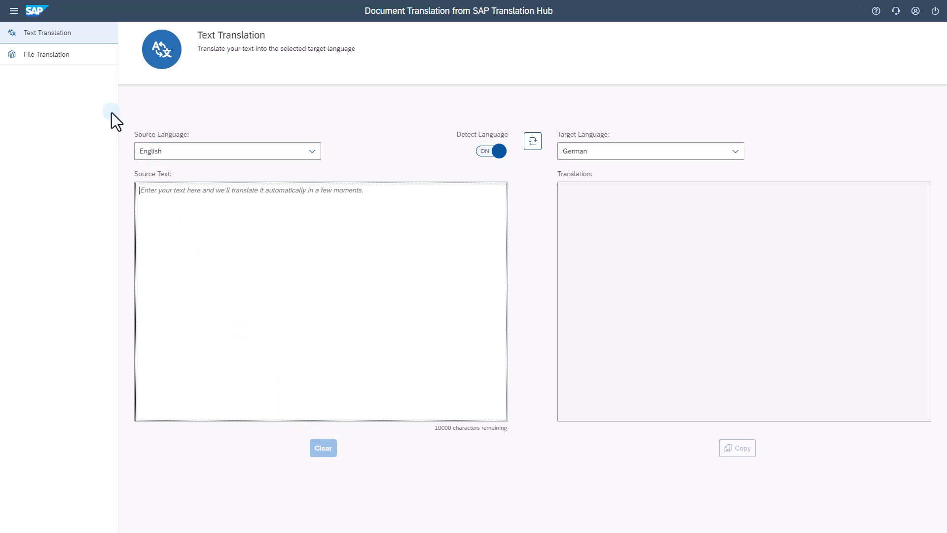
Step: Go to the File Translation page, preset English to German with no files
{"action": "left_click", "coordinate": [45, 54]}
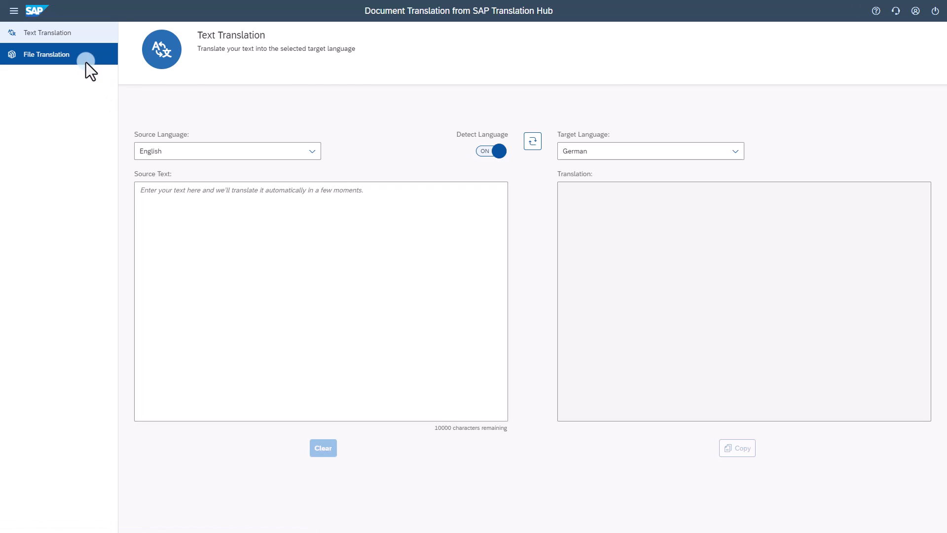
{"action": "left_click", "coordinate": [46, 54]}
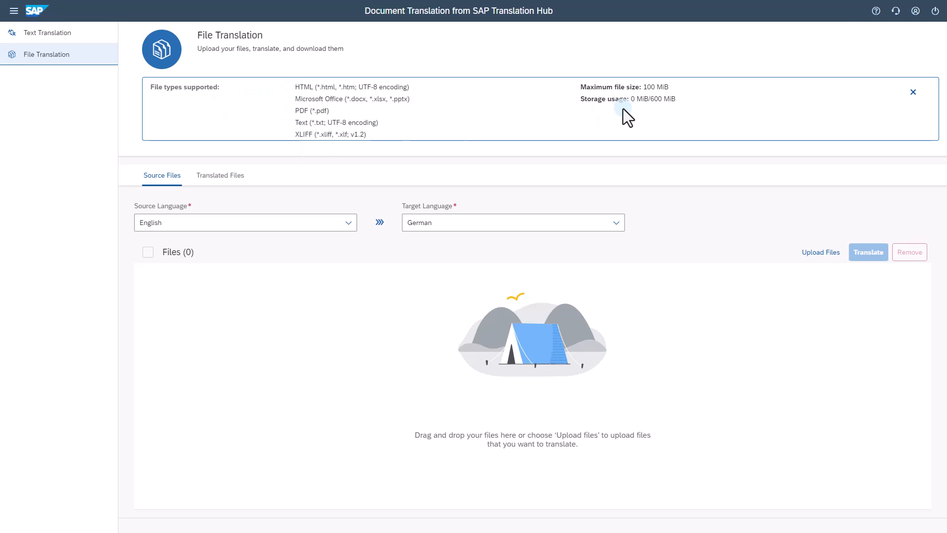
{"action": "mouse_move", "coordinate": [601, 115]}
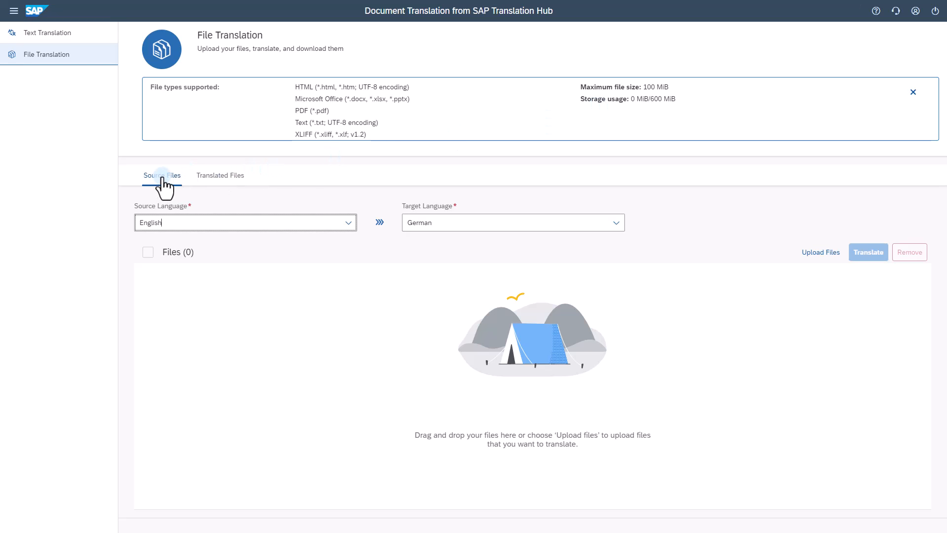
{"action": "left_click", "coordinate": [346, 222]}
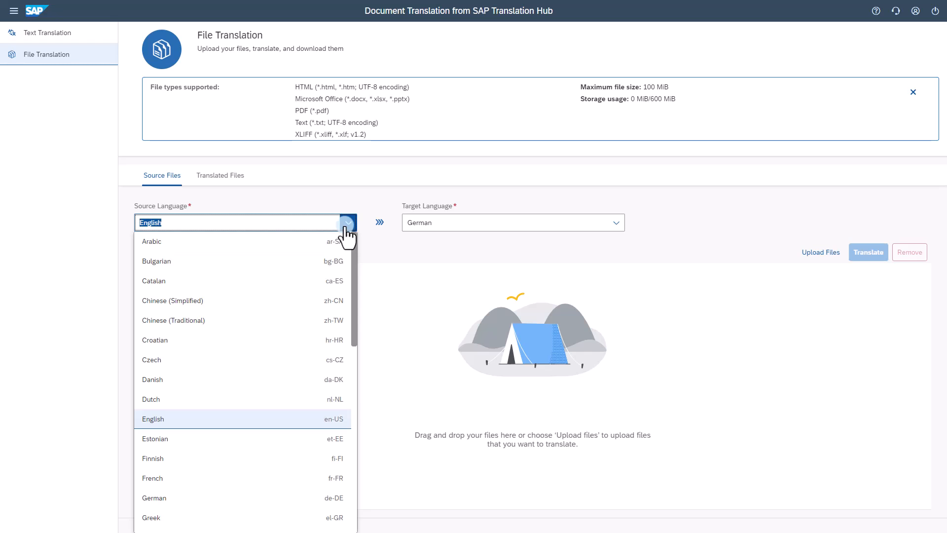
{"action": "scroll", "scroll_direction": "down", "scroll_amount": 3}
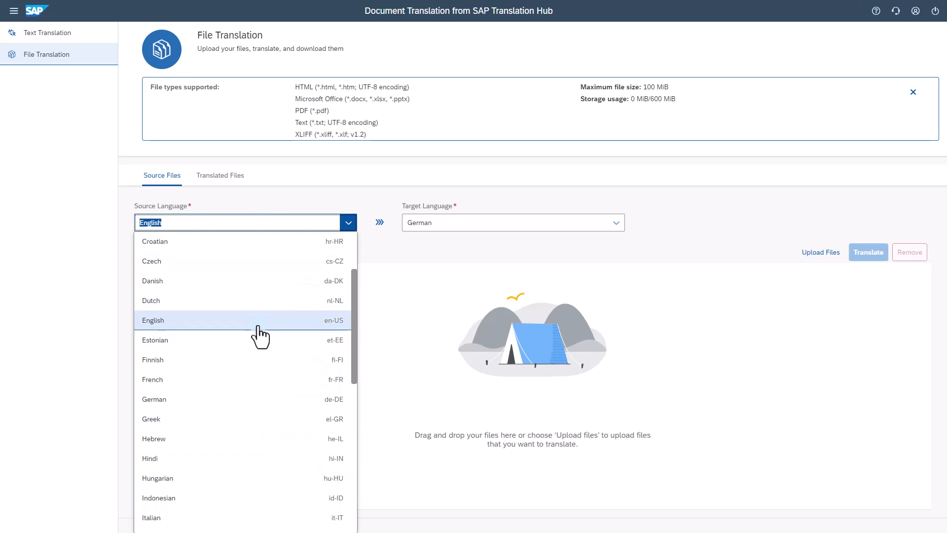
{"action": "left_click", "coordinate": [616, 222]}
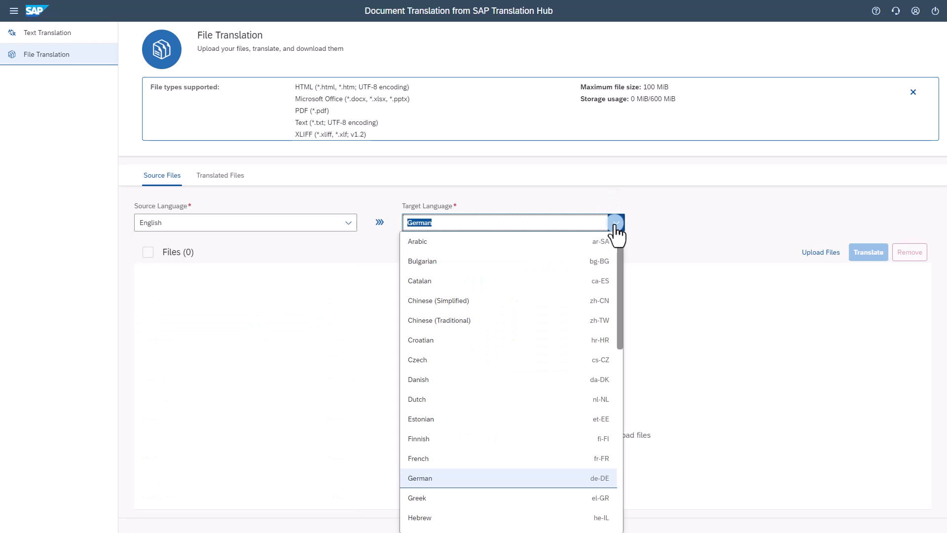
{"action": "scroll", "scroll_direction": "down", "scroll_amount": 3}
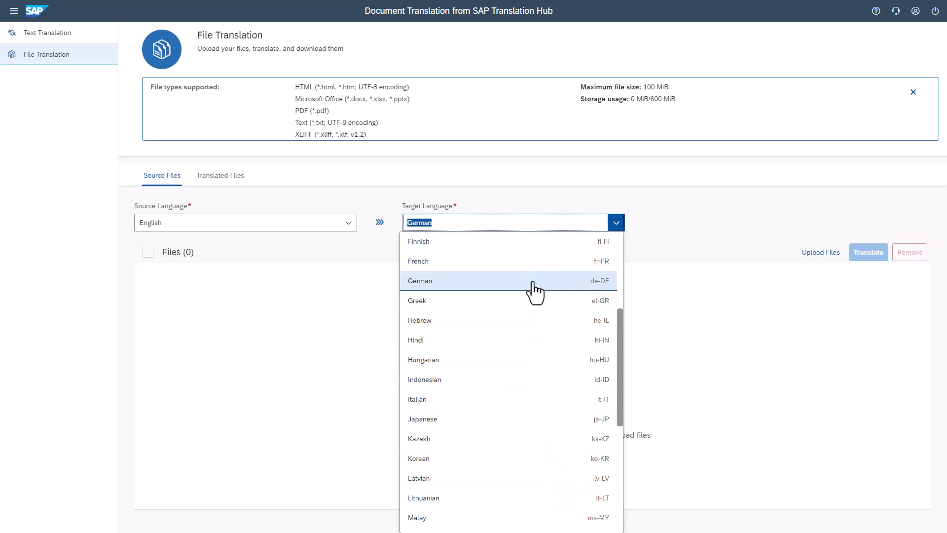
{"action": "left_click", "coordinate": [419, 281]}
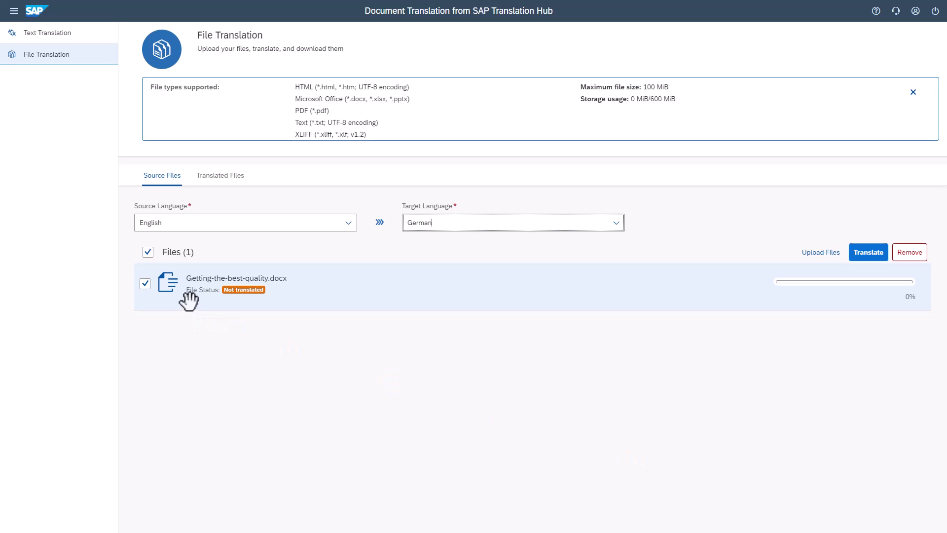
{"action": "mouse_move", "coordinate": [250, 300]}
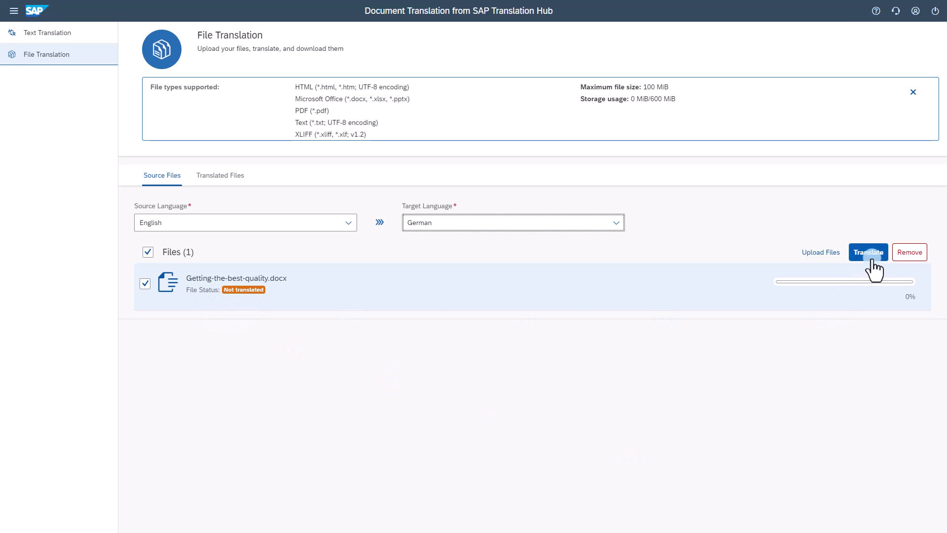
Step: Translate Getting-the-best-quality.docx into German and download the translated document
{"action": "left_click", "coordinate": [868, 252]}
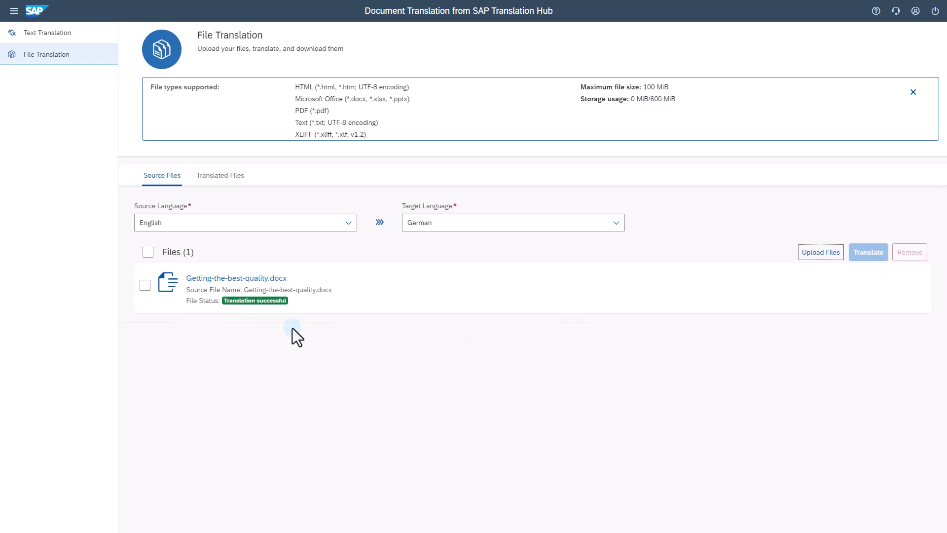
{"action": "mouse_move", "coordinate": [250, 309]}
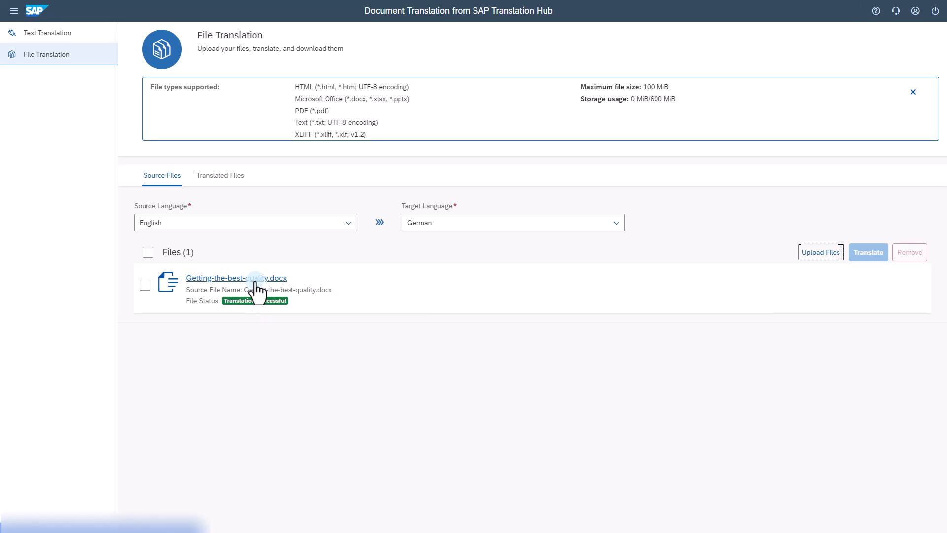
{"action": "left_click", "coordinate": [236, 277]}
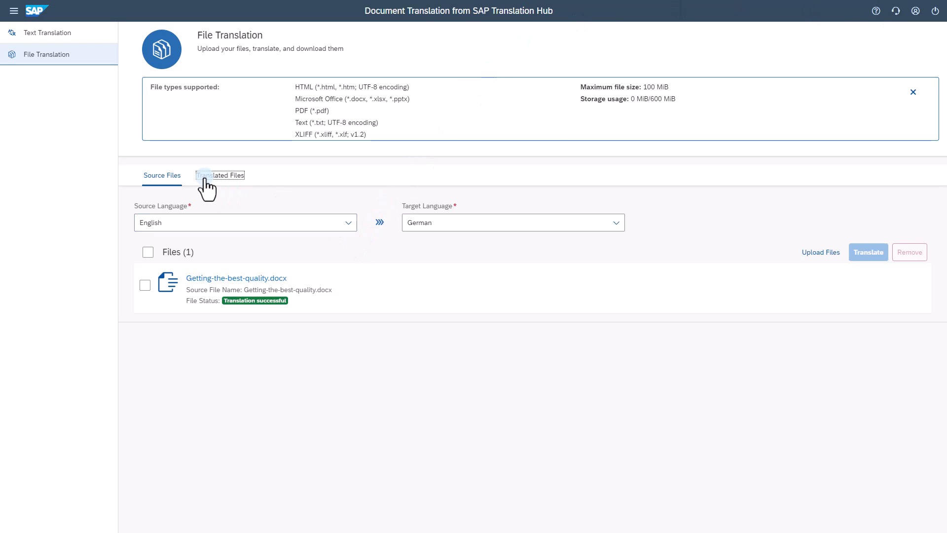
Step: Open Translated Files and select Getting-the-best-quality.docx (en-US to de-DE)
{"action": "left_click", "coordinate": [220, 175]}
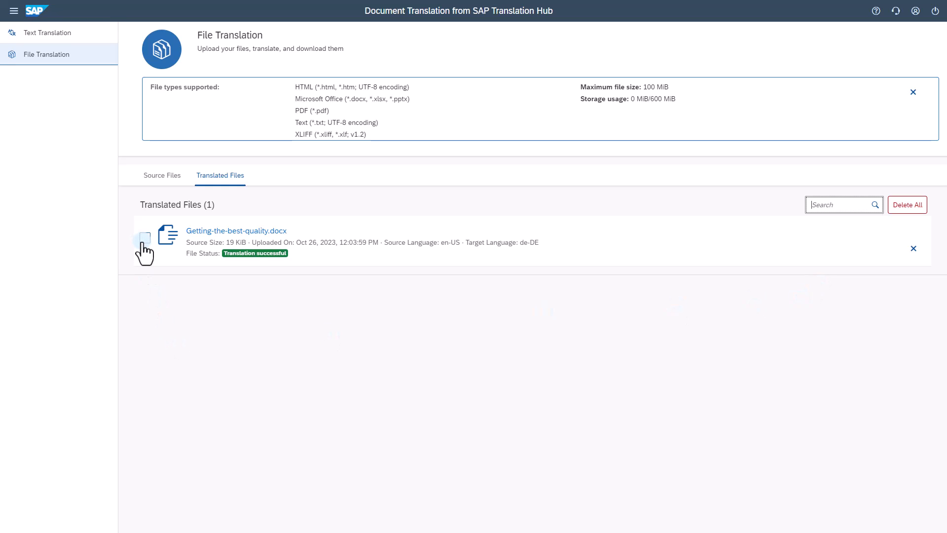
{"action": "left_click", "coordinate": [144, 238]}
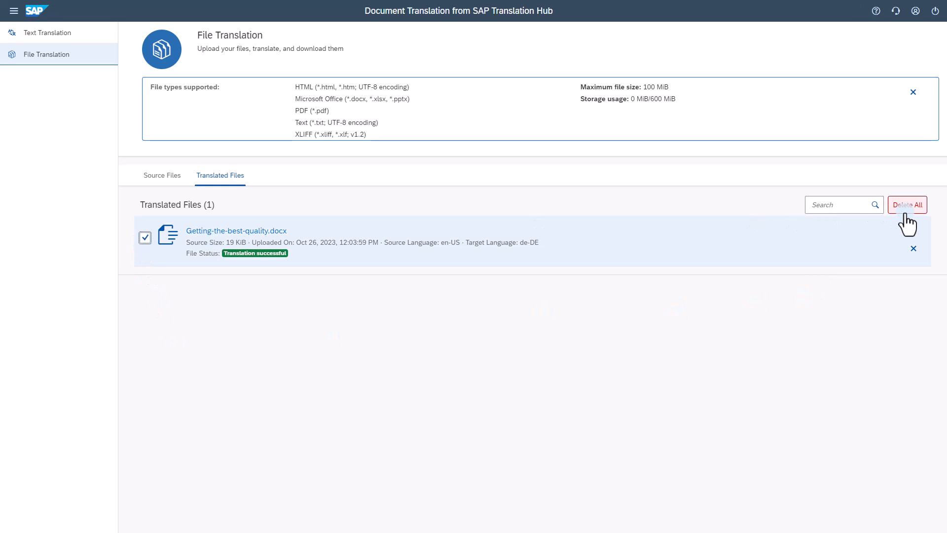
{"action": "mouse_move", "coordinate": [874, 11]}
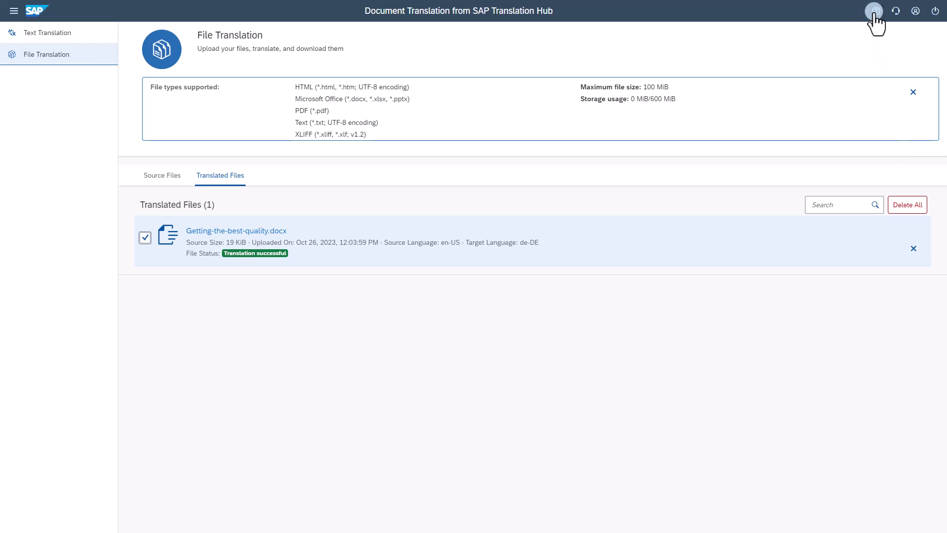
{"action": "left_click", "coordinate": [874, 11]}
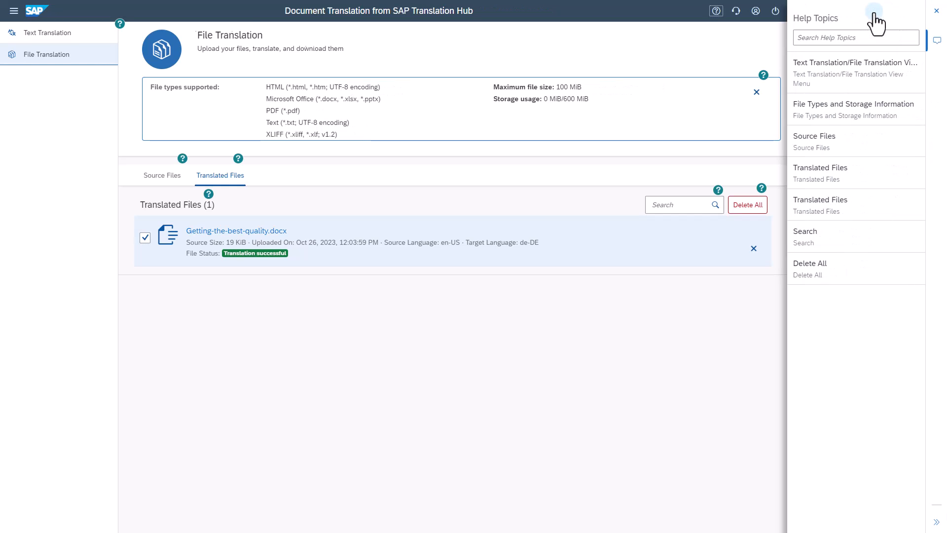
{"action": "left_click", "coordinate": [855, 37]}
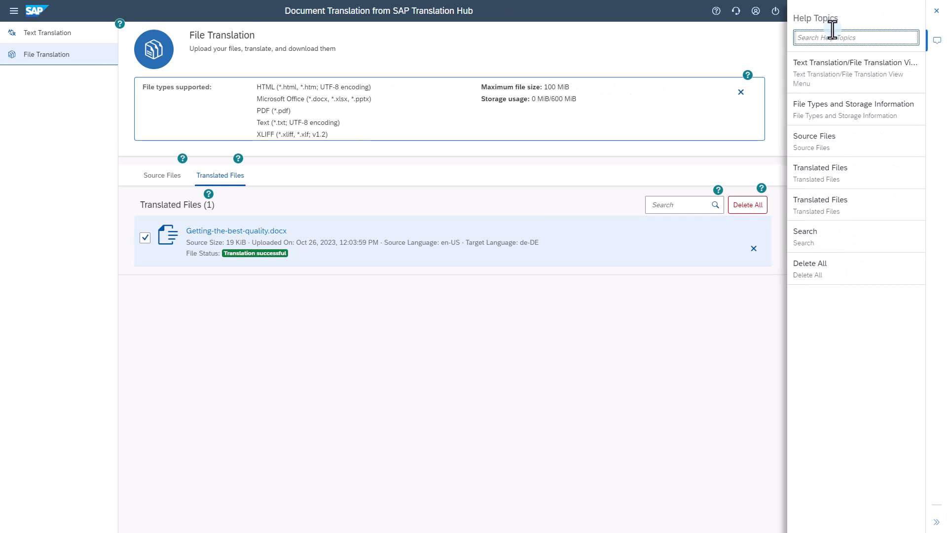
{"action": "left_click", "coordinate": [854, 73]}
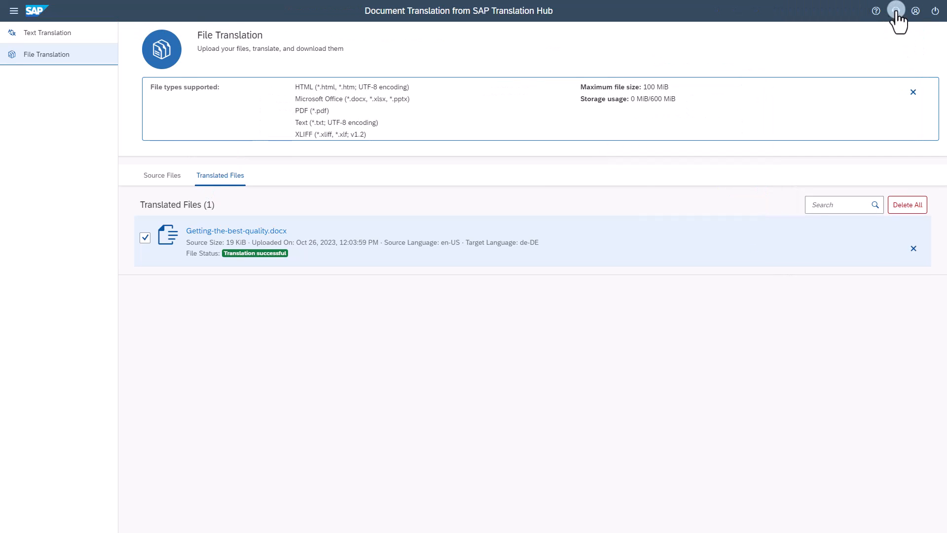
{"action": "mouse_move", "coordinate": [895, 11]}
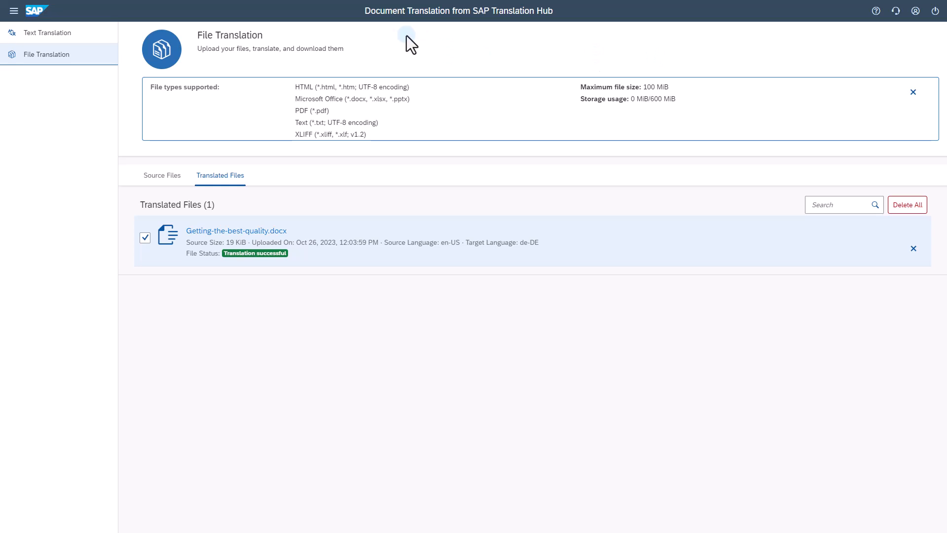
{"action": "mouse_move", "coordinate": [470, 33]}
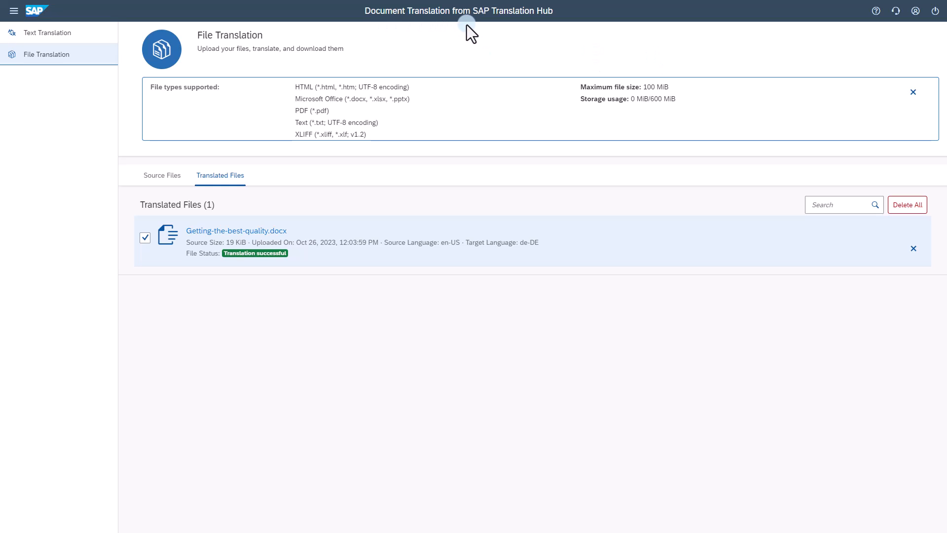